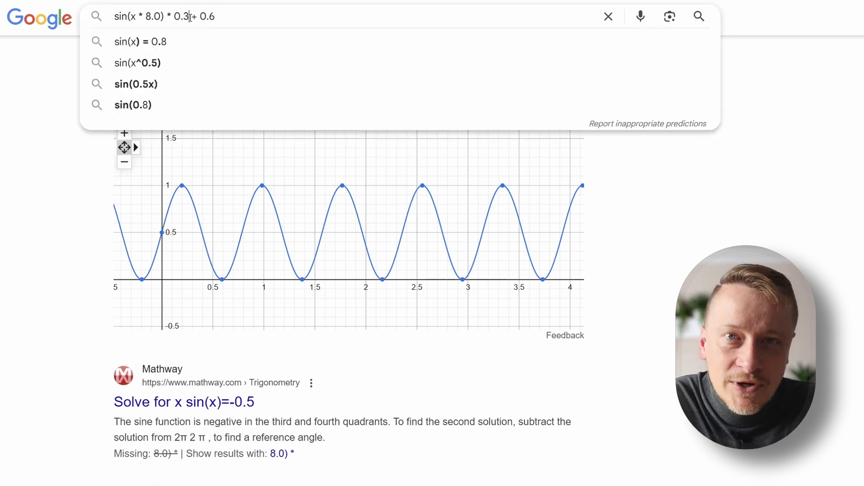
Plot sin(x * 8.0) * 0.3 + 0.6 to see the wave range 0.3 to 0.9
key("Enter")
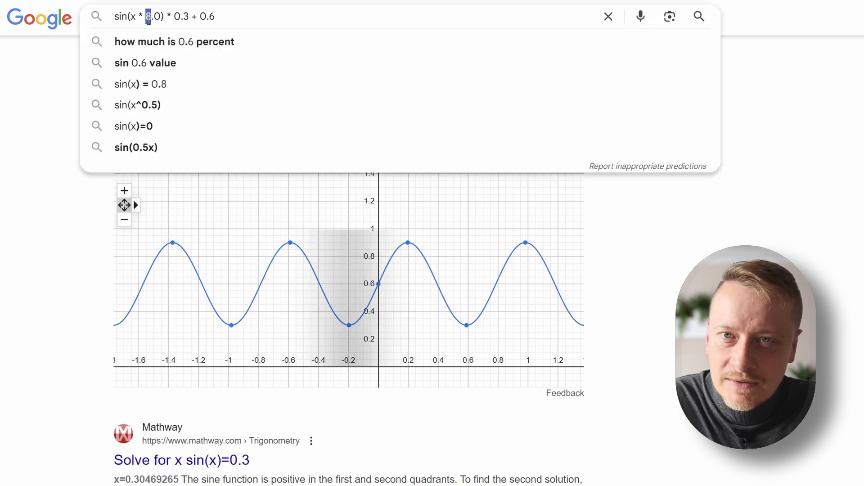
key("Enter")
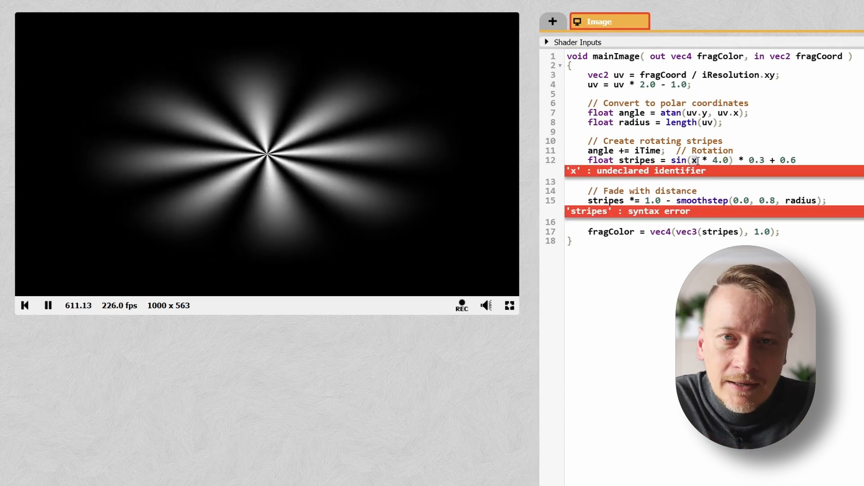
Replace the undeclared x with angle so stripes uses sin(angle * 4.0) * 0.3 + 0.6
type("angle")
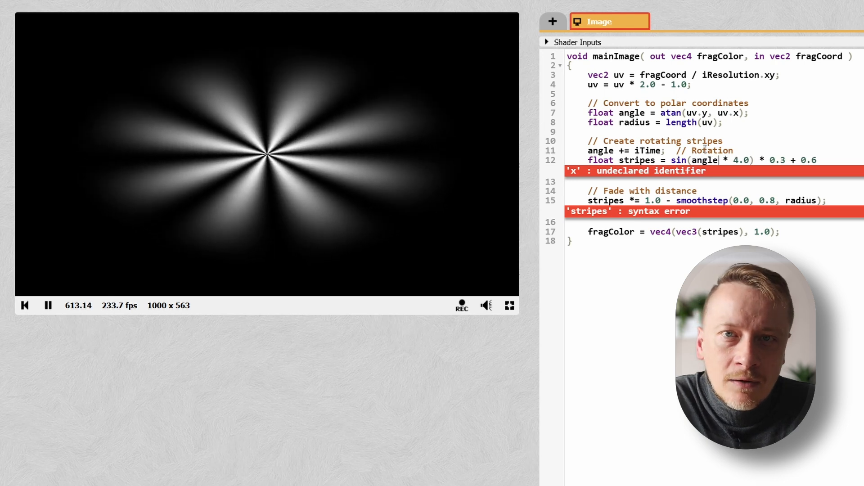